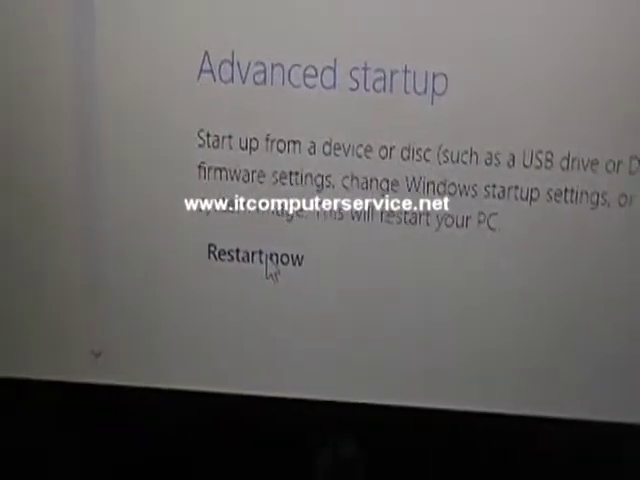
- Restart the PC from Advanced startup into the Choose an option recovery menu
{"action": "left_click", "coordinate": [250, 256]}
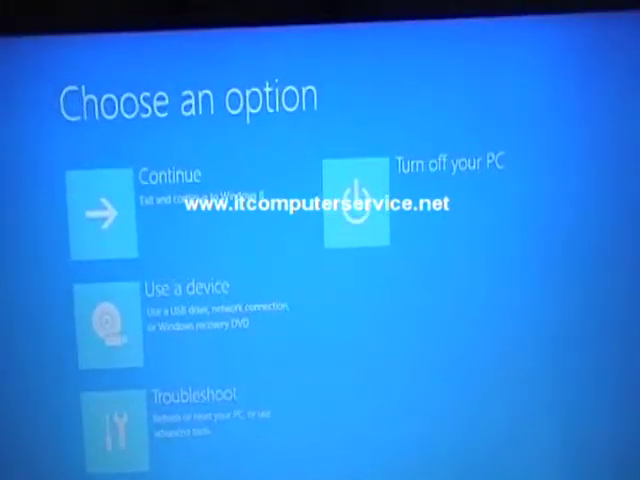